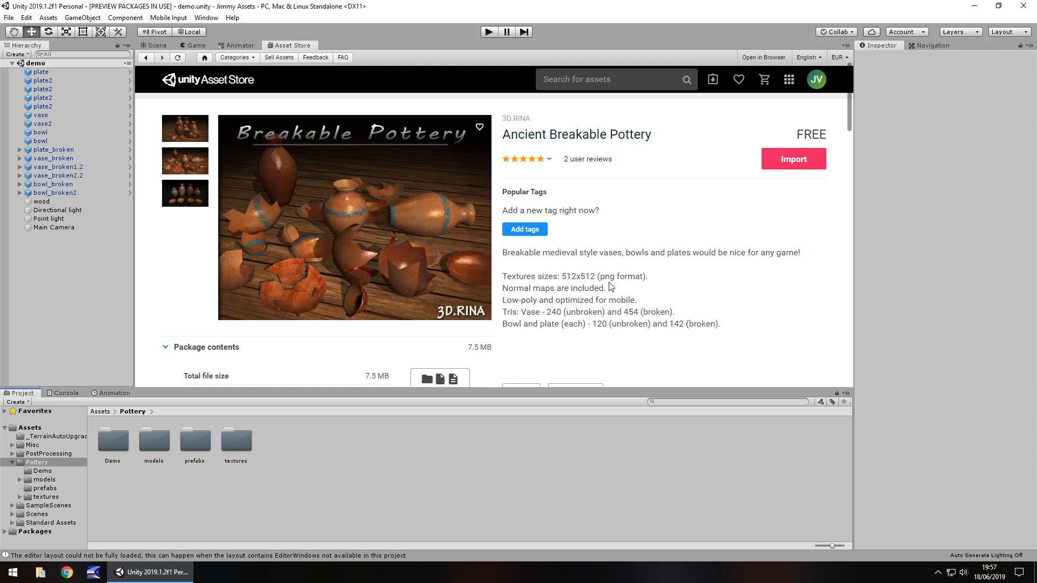
{"action": "mouse_move", "coordinate": [577, 296]}
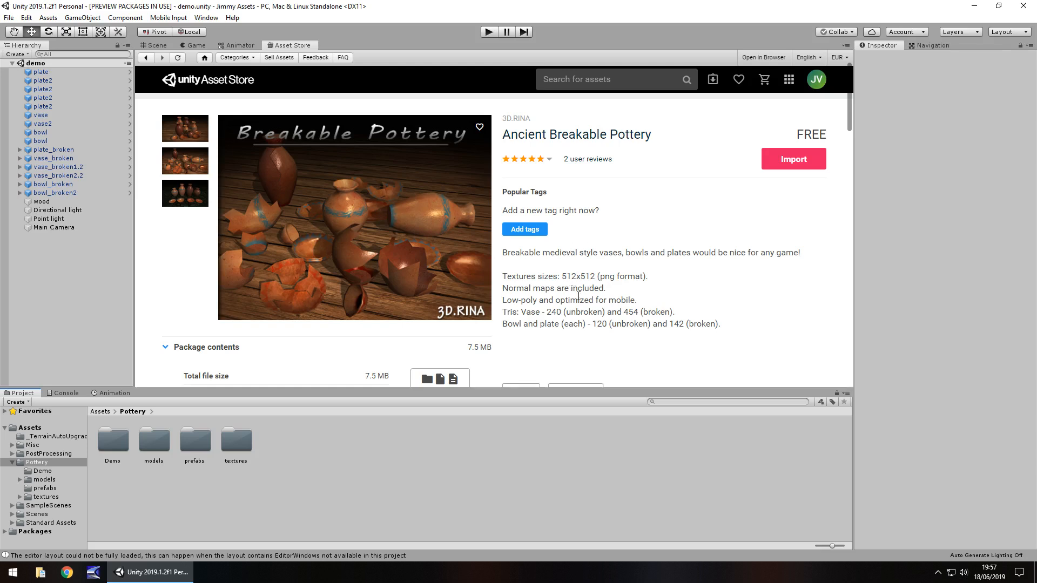
{"action": "mouse_move", "coordinate": [552, 310]}
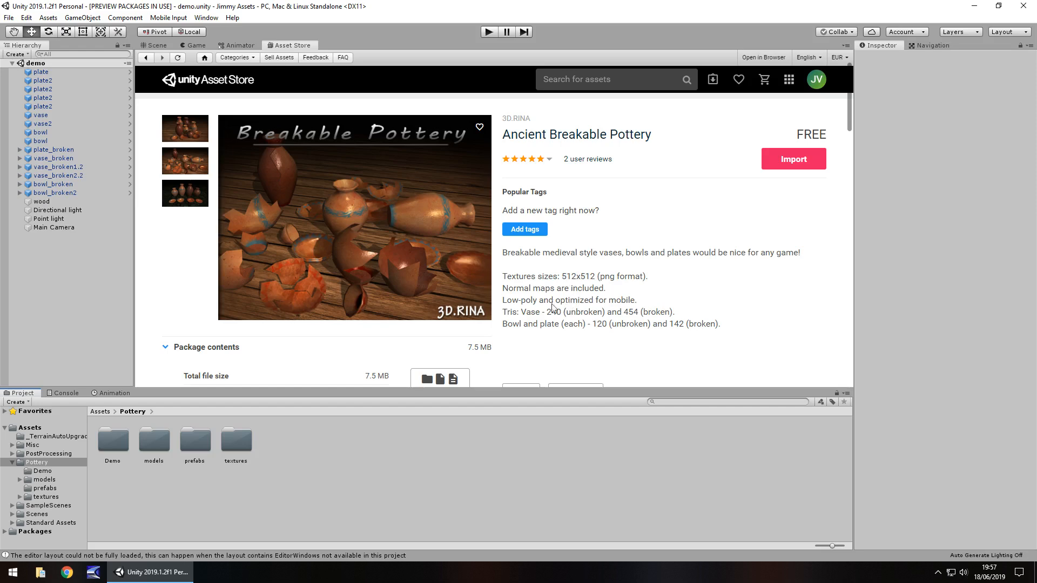
{"action": "mouse_move", "coordinate": [159, 53]}
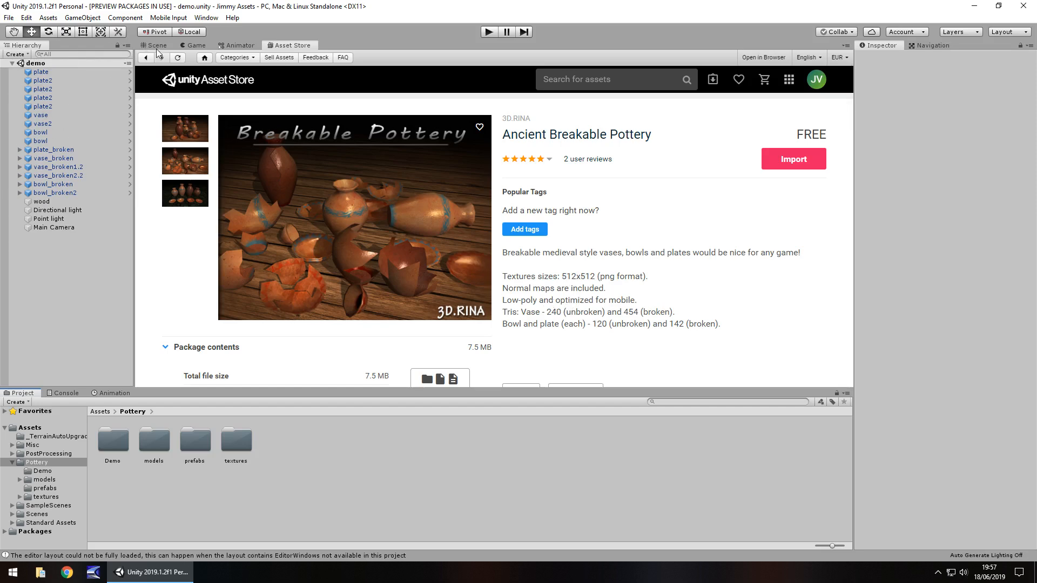
Step: Return to the demo scene and select the shattered bowl, then the tall dark vase at the back
{"action": "left_click", "coordinate": [155, 45]}
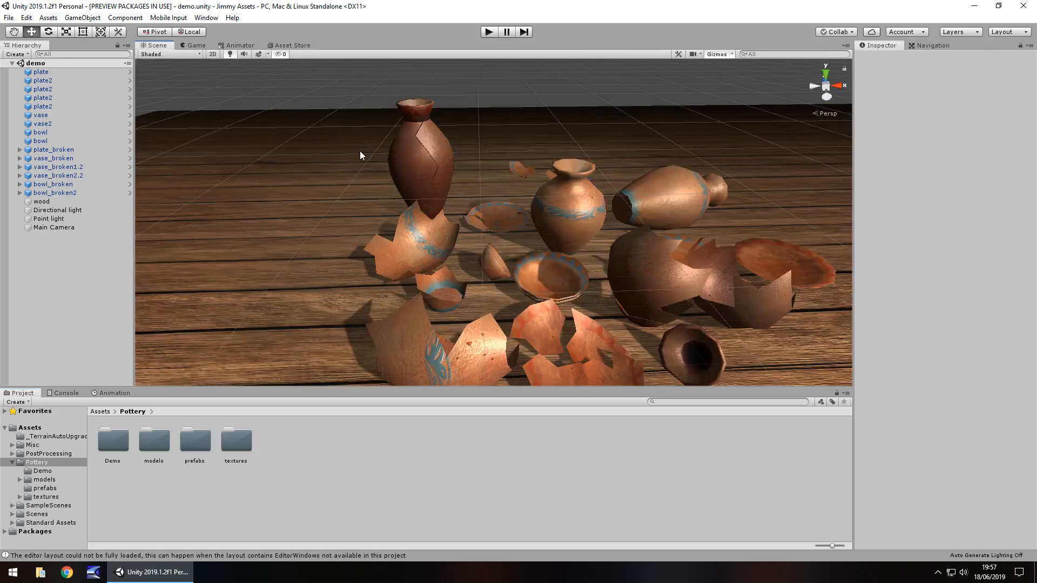
{"action": "mouse_move", "coordinate": [325, 200]}
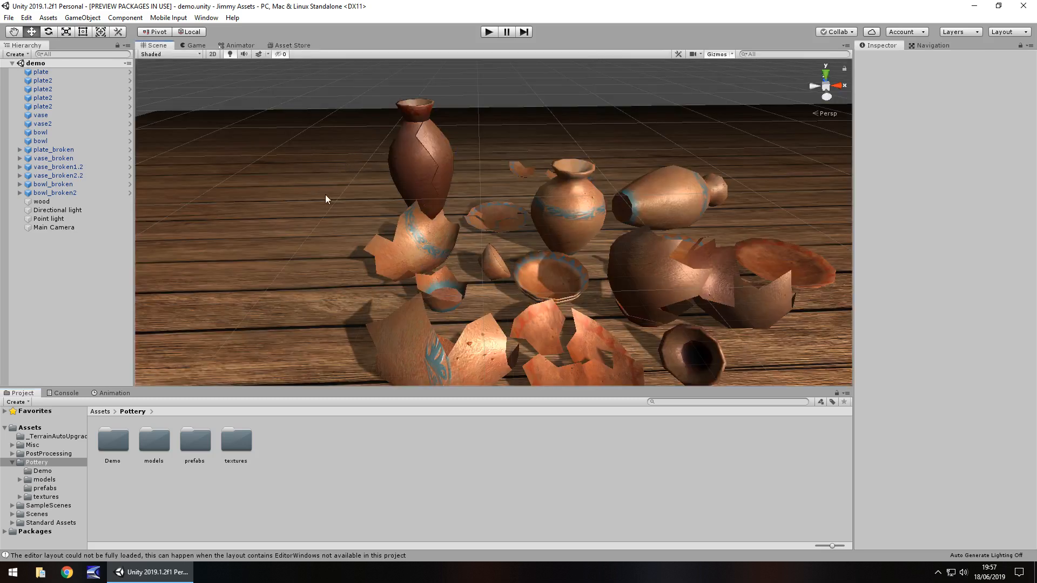
{"action": "mouse_move", "coordinate": [473, 225]}
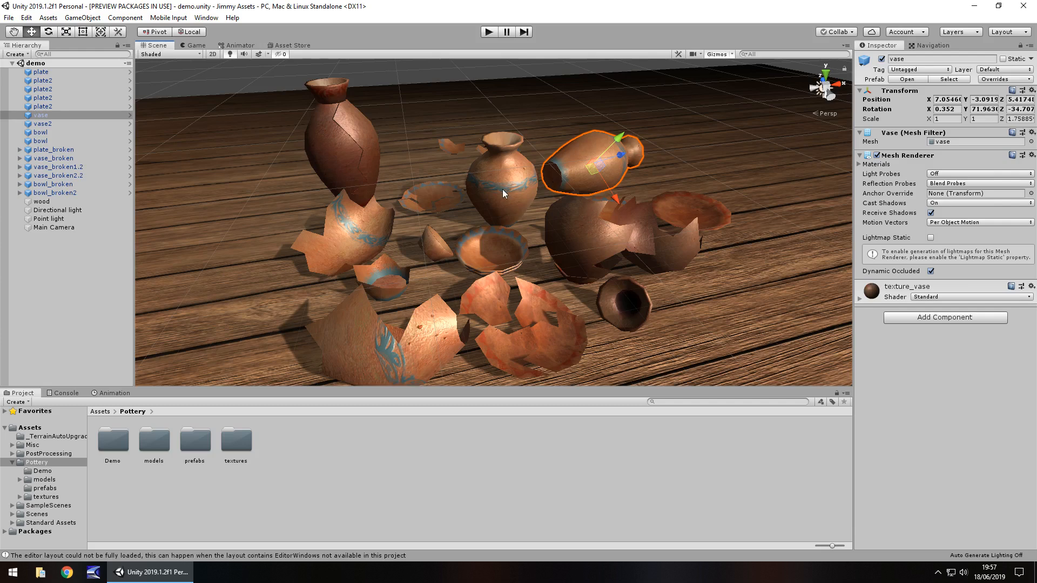
{"action": "mouse_move", "coordinate": [499, 208]}
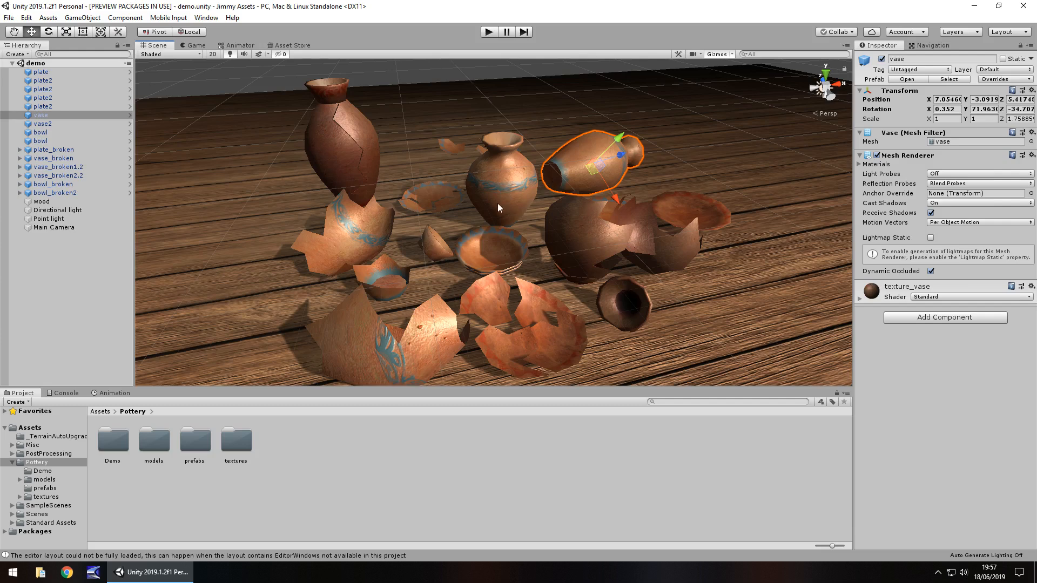
{"action": "left_click", "coordinate": [380, 271]}
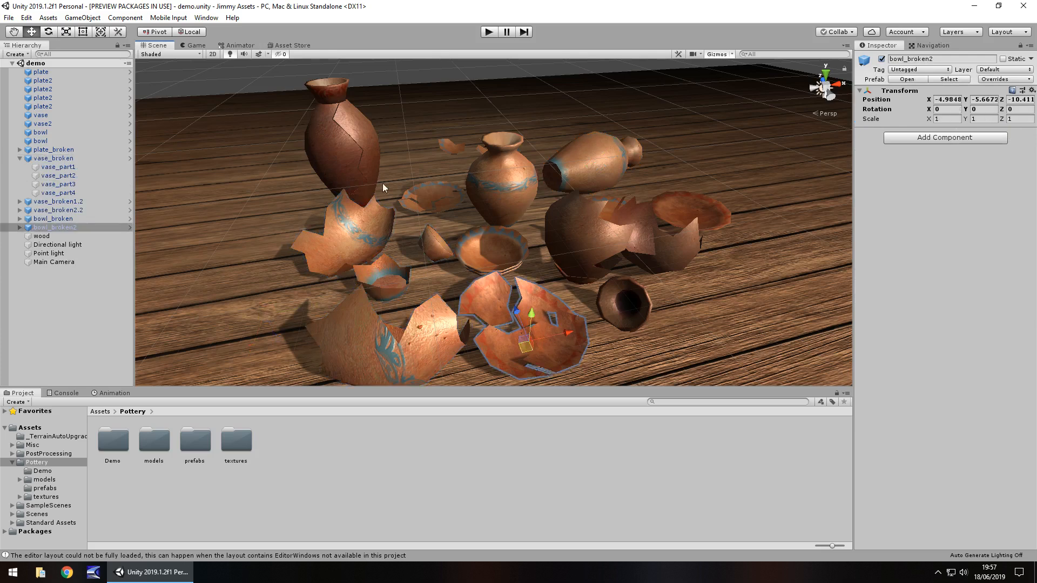
{"action": "left_click", "coordinate": [59, 201]}
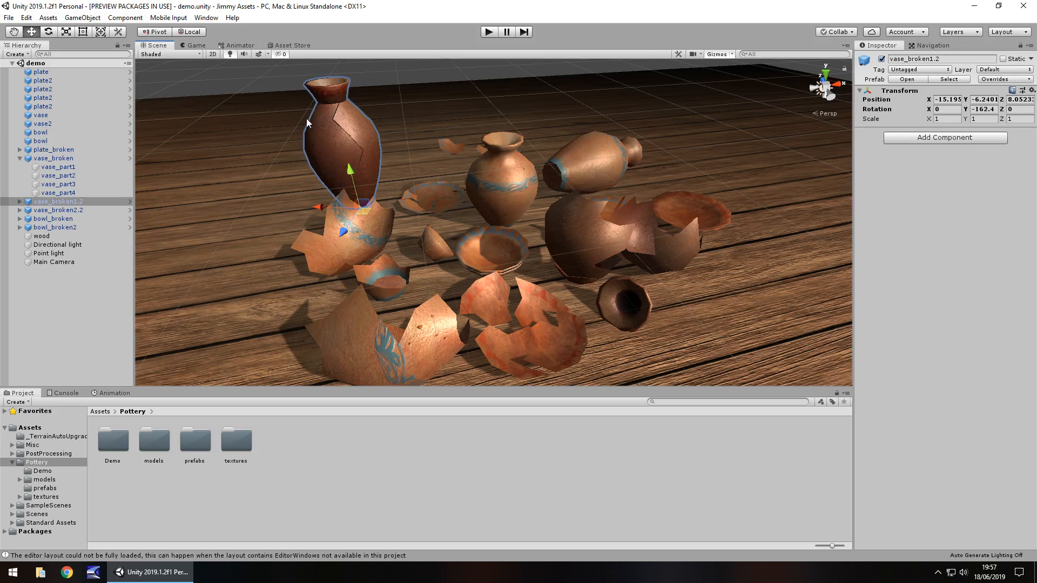
{"action": "mouse_move", "coordinate": [382, 143]}
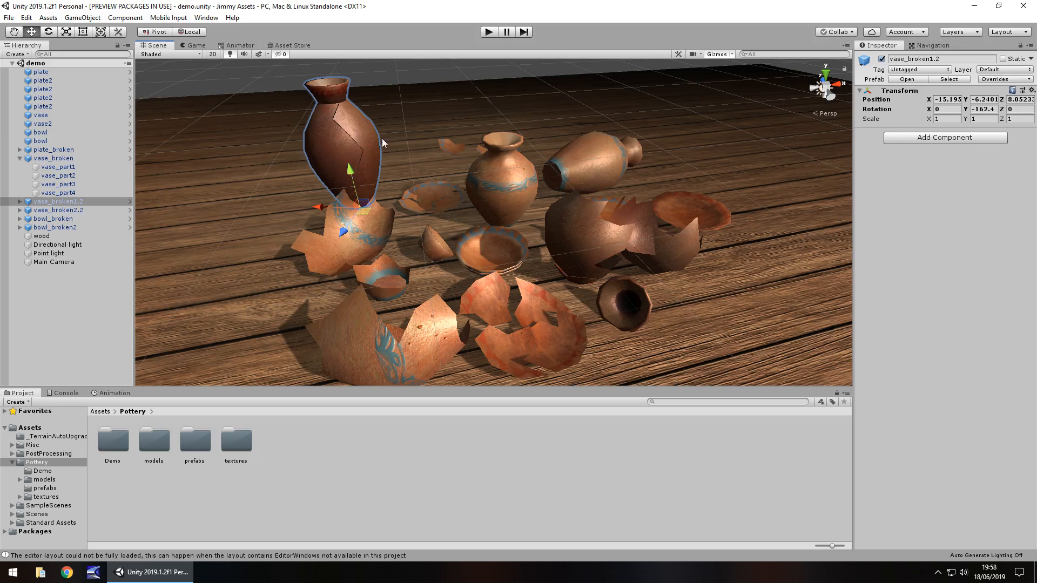
{"action": "mouse_move", "coordinate": [352, 152]}
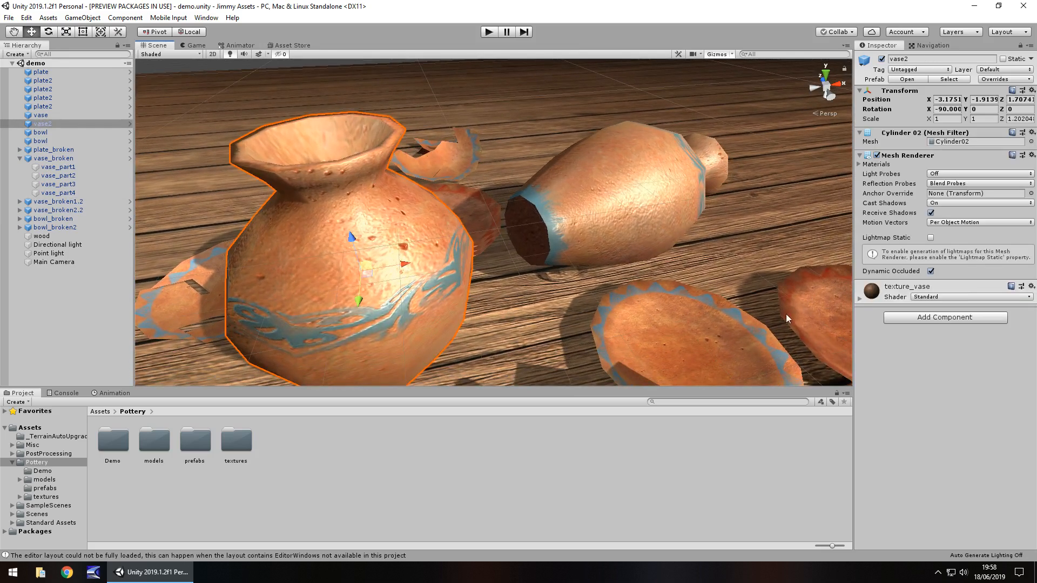
Step: Enable Create from Grayscale on the normal2 texture so the pottery looks bumpy
{"action": "left_click", "coordinate": [860, 297]}
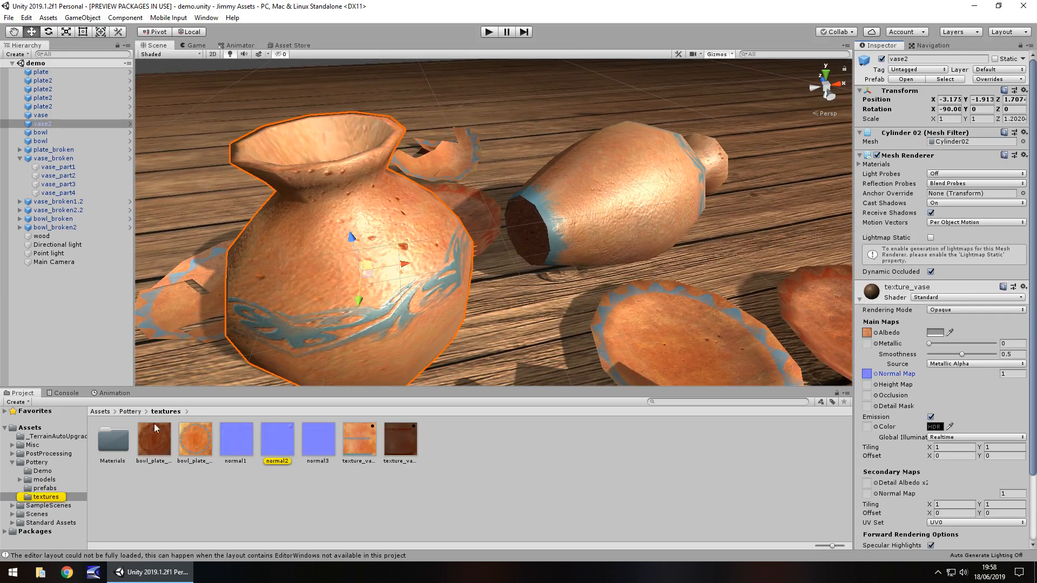
{"action": "left_click", "coordinate": [276, 440]}
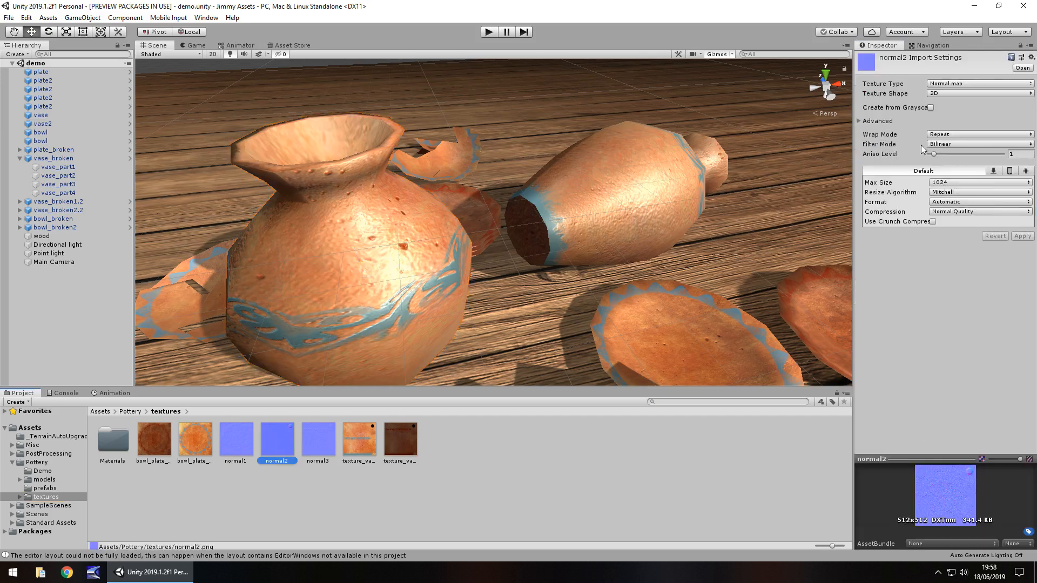
{"action": "left_click", "coordinate": [932, 107]}
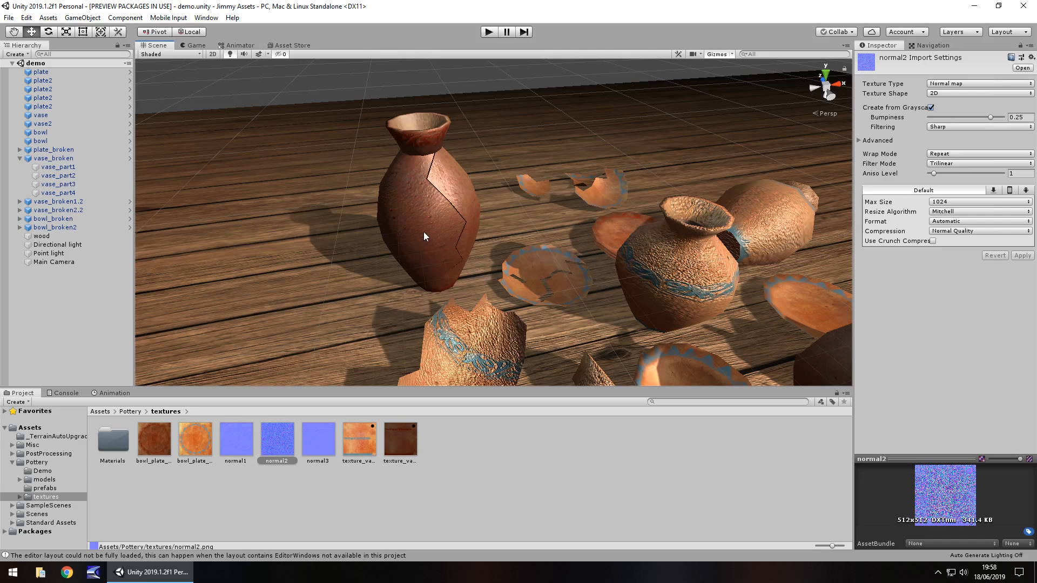
Step: Select the tall dark broken vase and its first fragment piece
{"action": "left_click", "coordinate": [430, 231]}
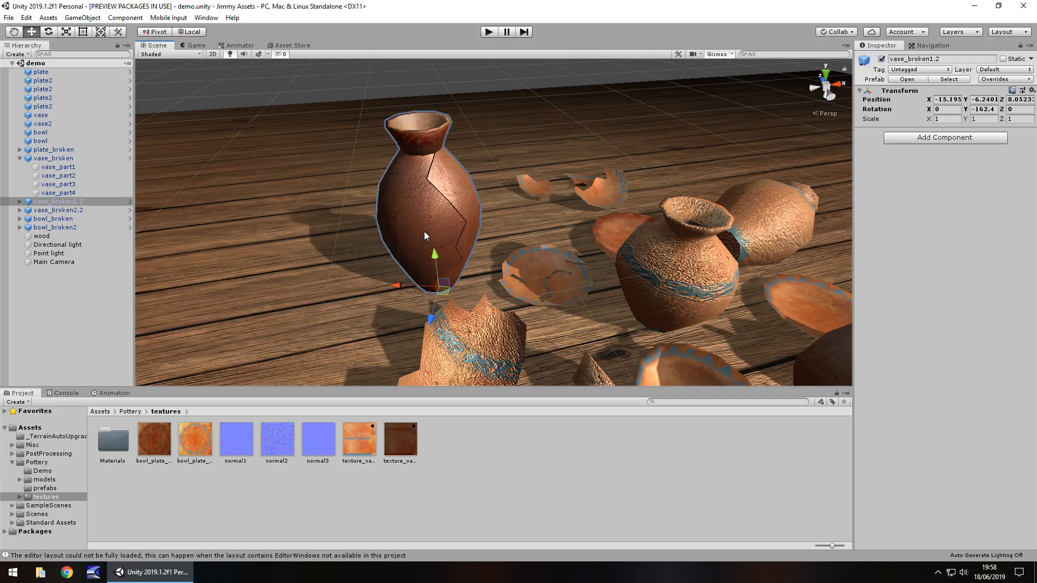
{"action": "left_click", "coordinate": [58, 210]}
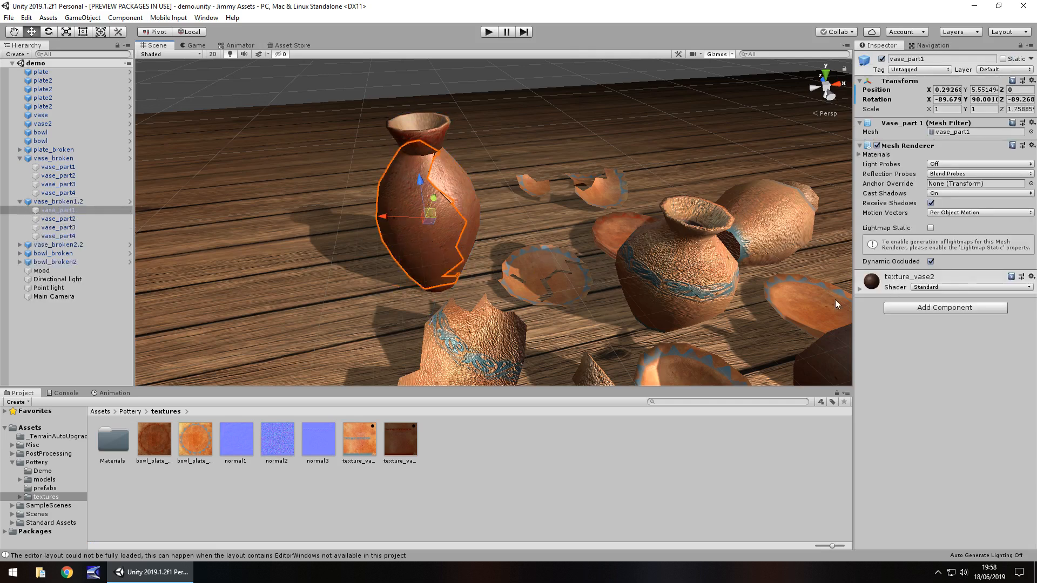
Step: Add a convex Mesh Collider and a Rigidbody to the broken vase parts
{"action": "left_click", "coordinate": [859, 276]}
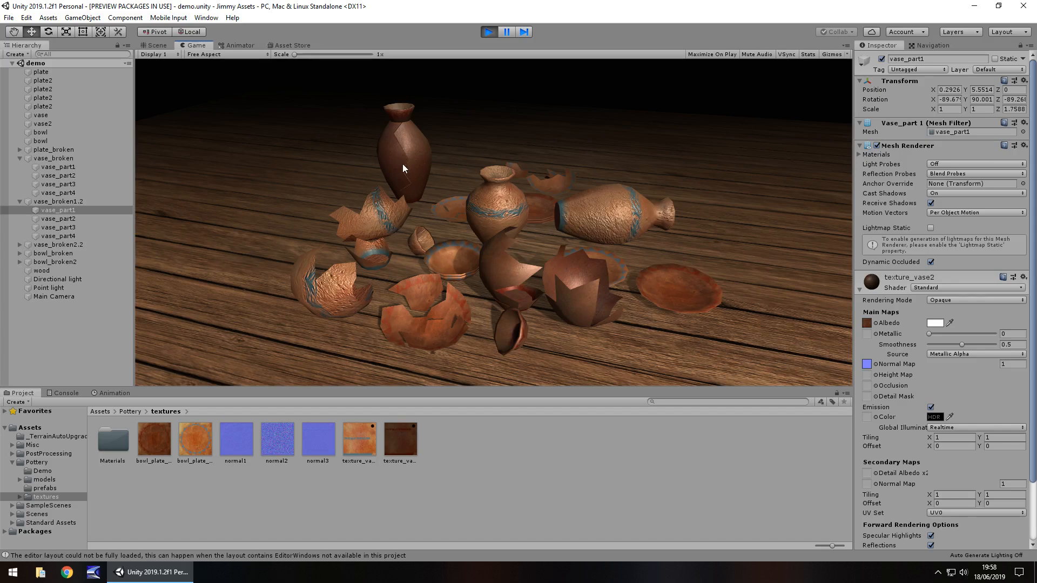
{"action": "mouse_move", "coordinate": [376, 185]}
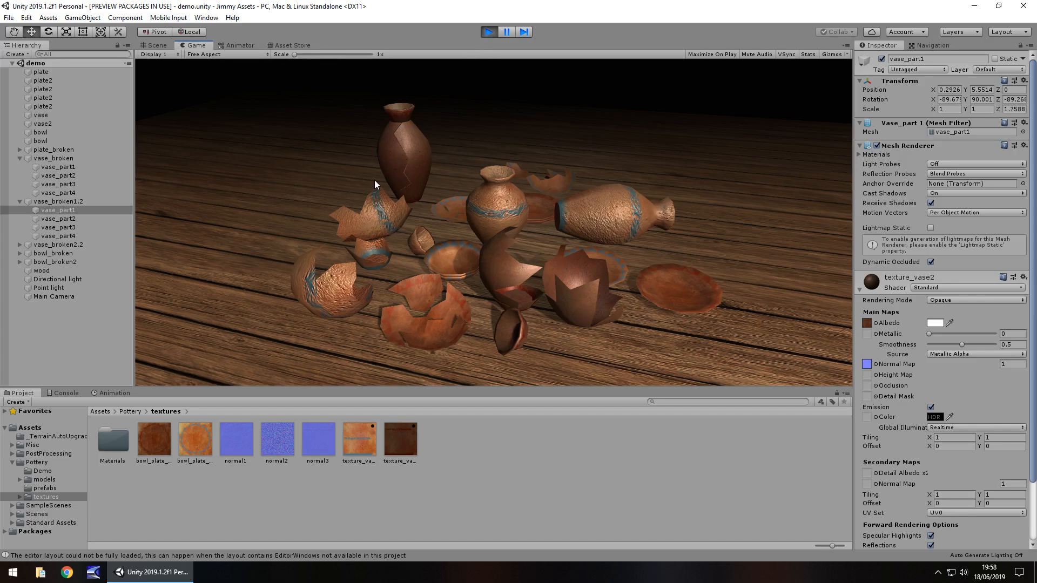
{"action": "left_click", "coordinate": [155, 45]}
{"action": "type", "text": "co"}
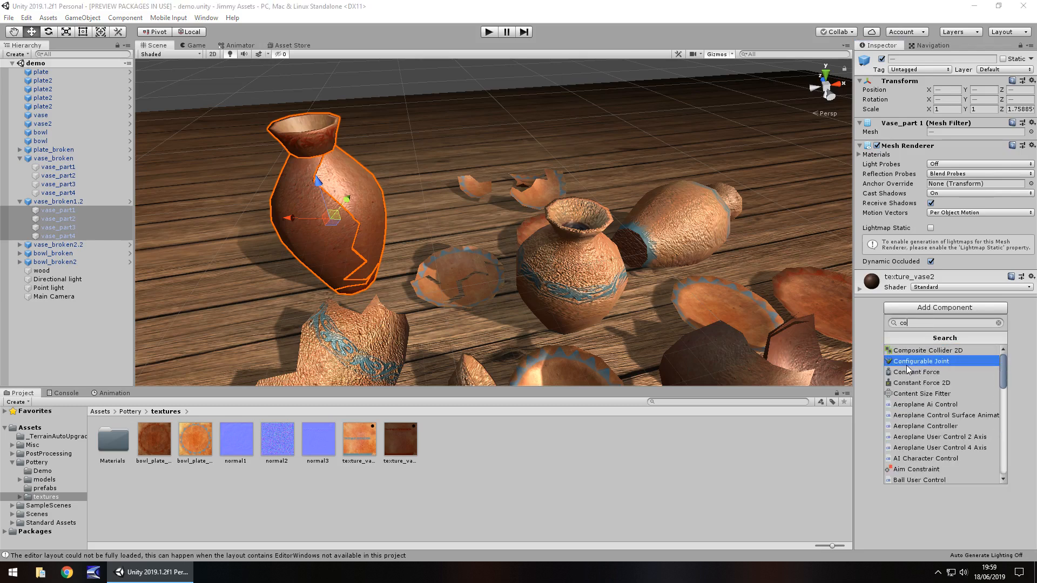
{"action": "left_click", "coordinate": [913, 360]}
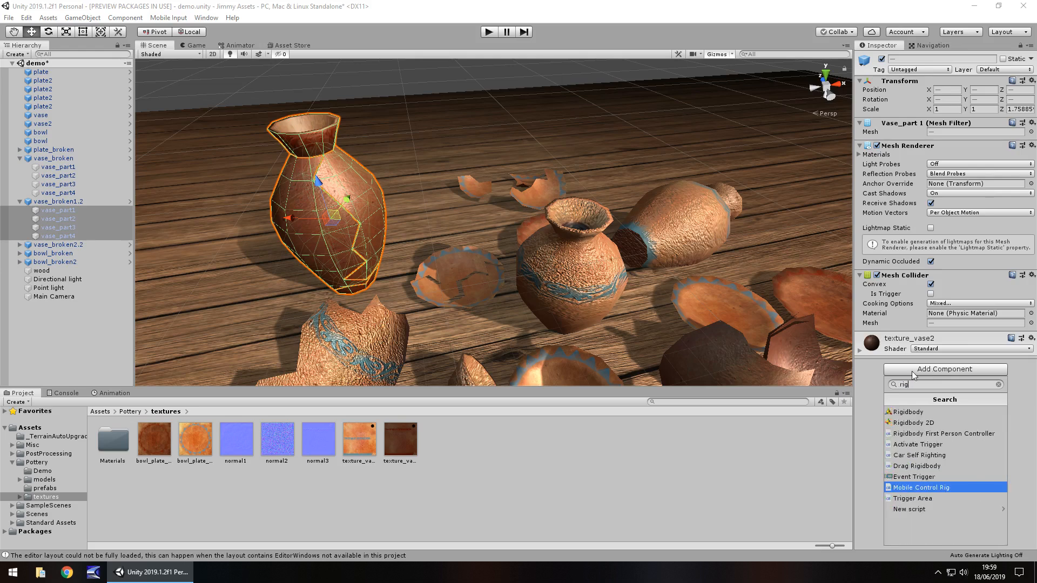
{"action": "left_click", "coordinate": [906, 411]}
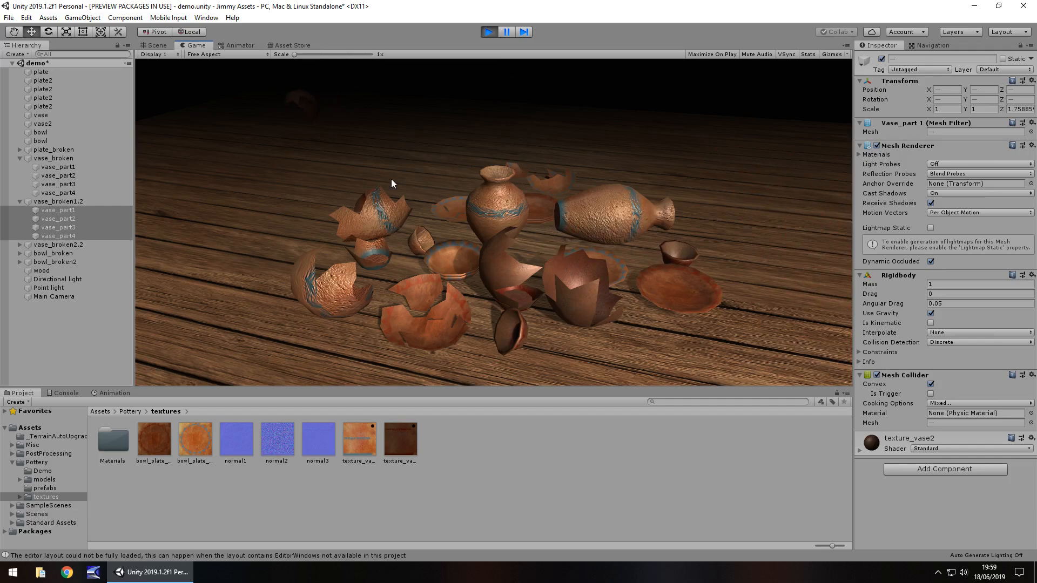
{"action": "left_click", "coordinate": [156, 45]}
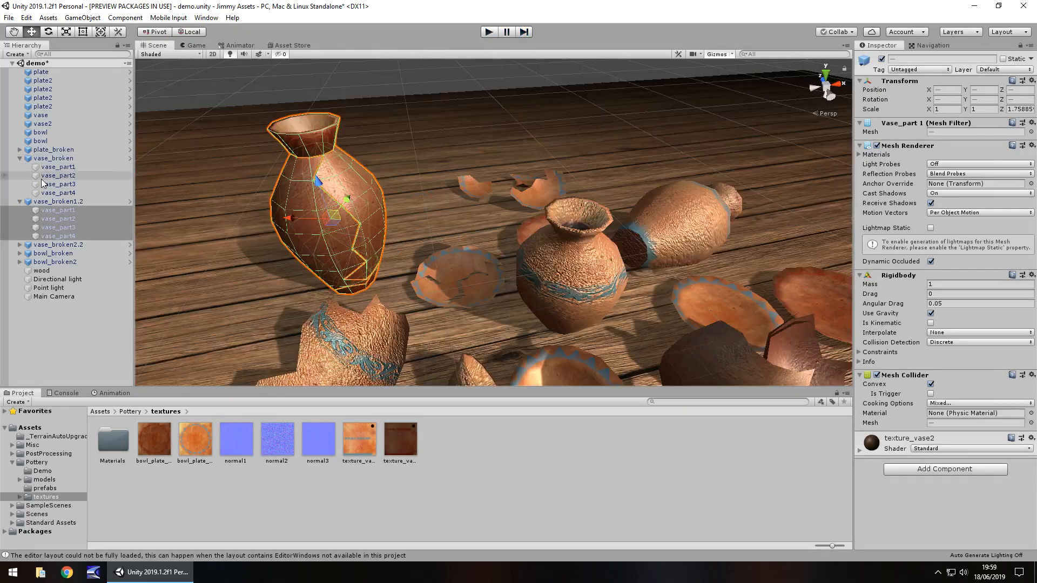
{"action": "left_click", "coordinate": [57, 167]}
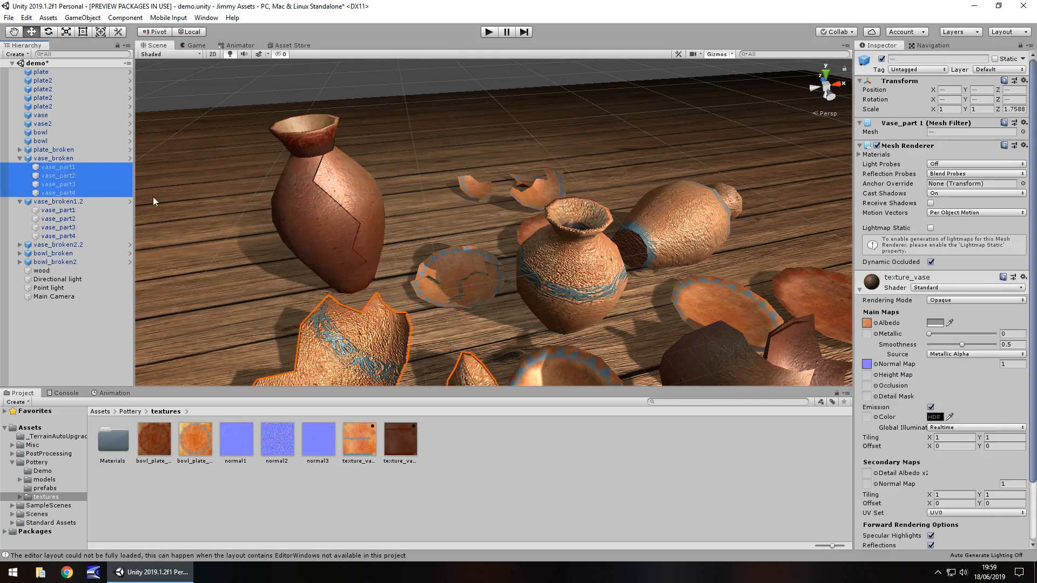
{"action": "mouse_move", "coordinate": [91, 192]}
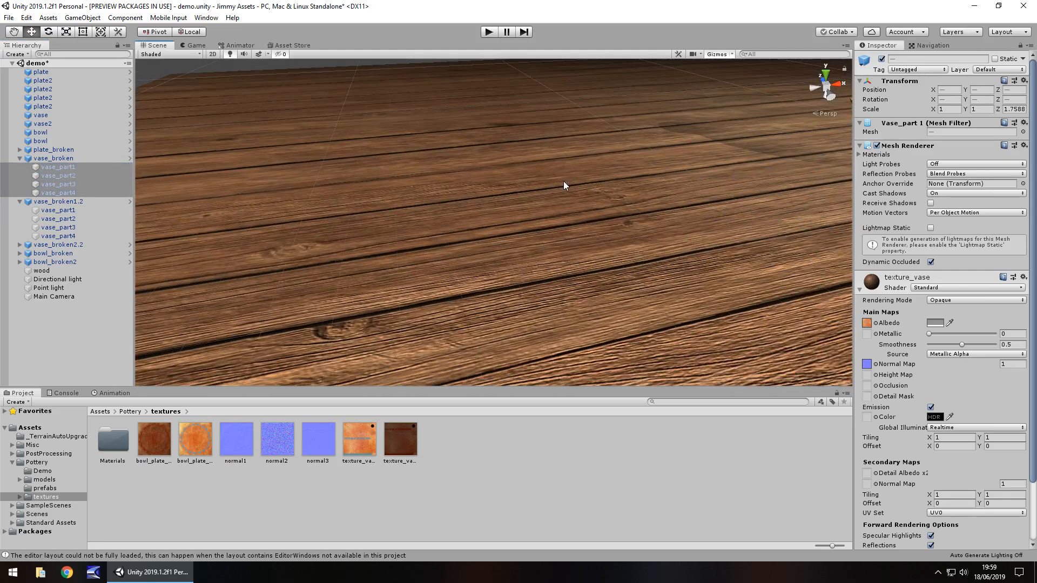
{"action": "left_click", "coordinate": [41, 270]}
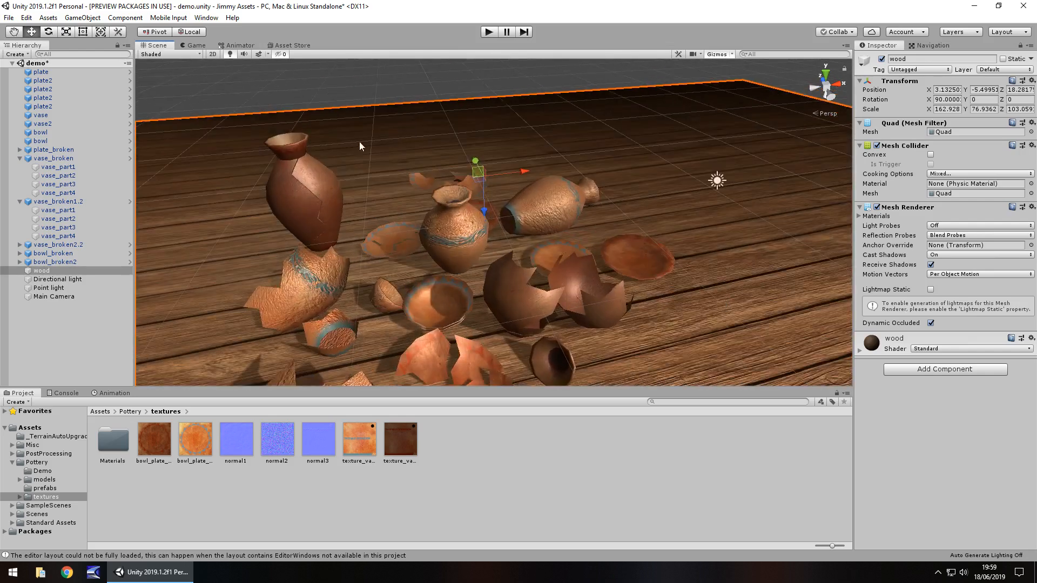
{"action": "mouse_move", "coordinate": [180, 524]}
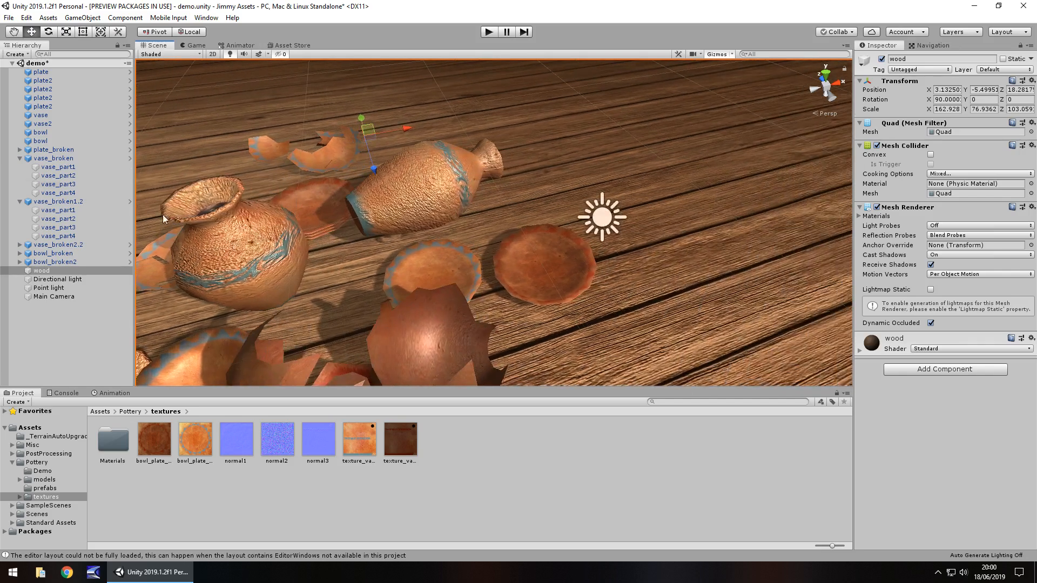
{"action": "mouse_move", "coordinate": [223, 172]}
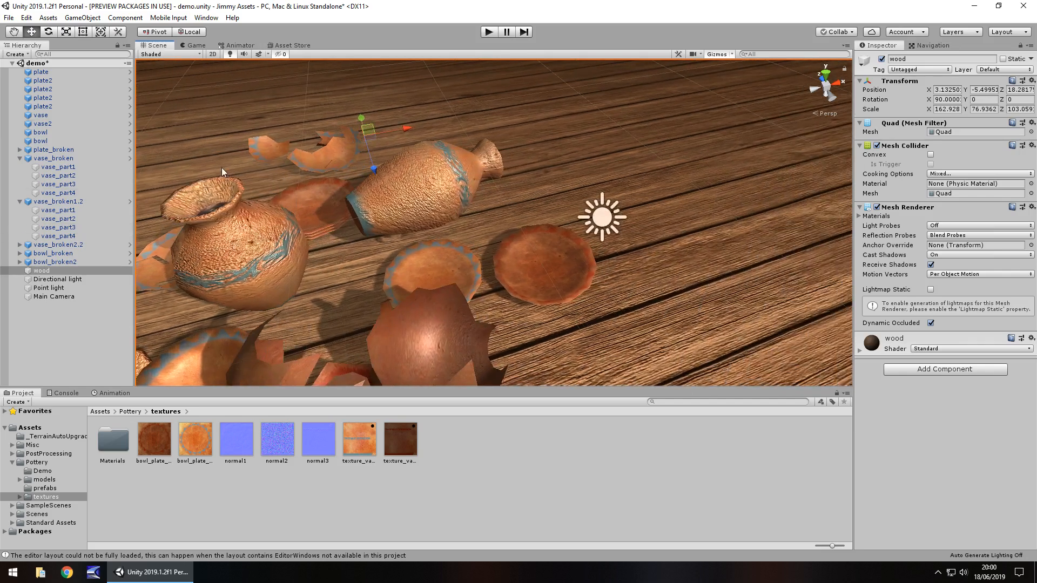
{"action": "left_click", "coordinate": [430, 178]}
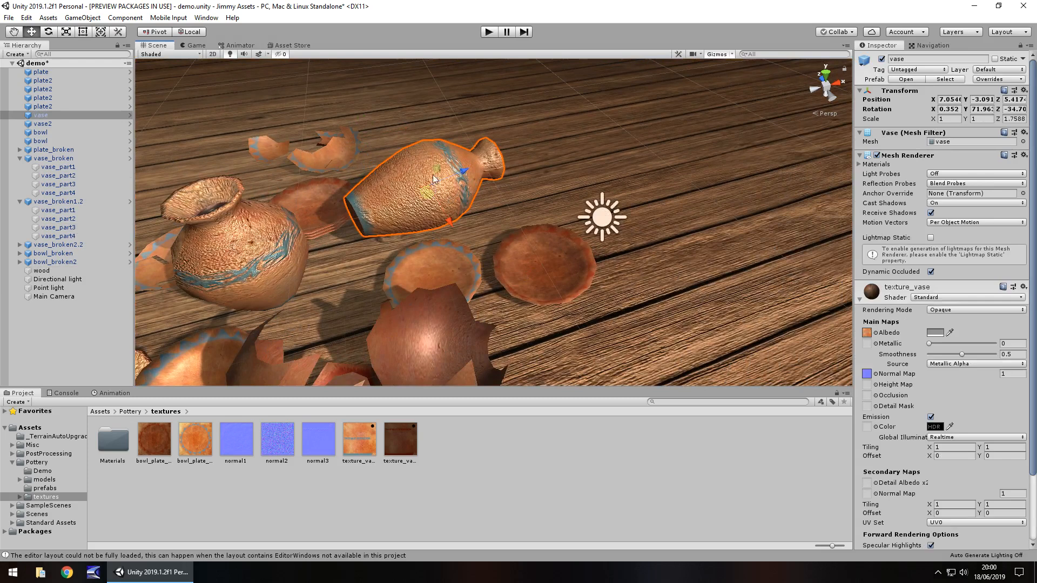
{"action": "left_click", "coordinate": [542, 265]}
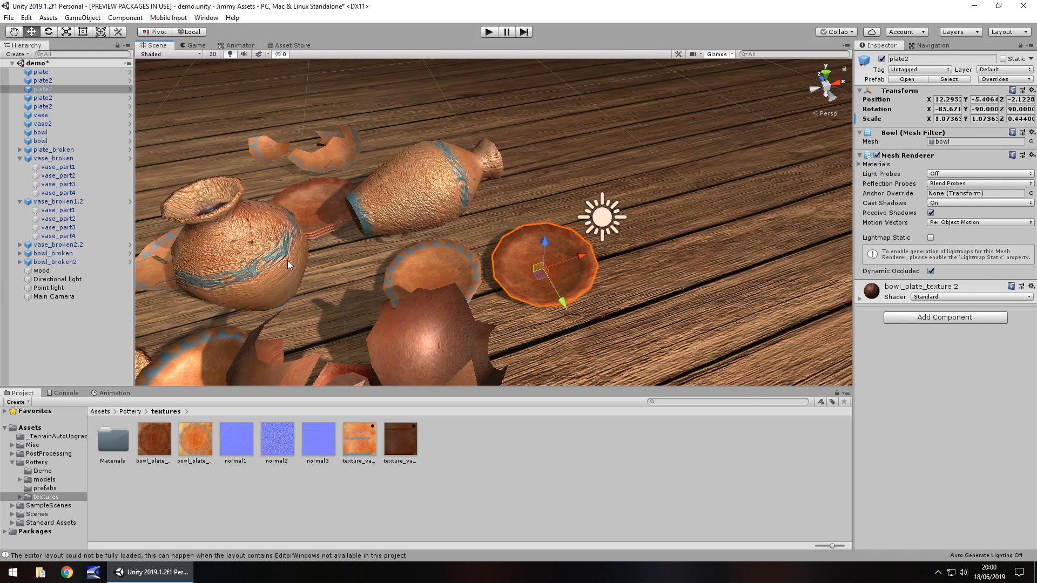
{"action": "mouse_move", "coordinate": [285, 52]}
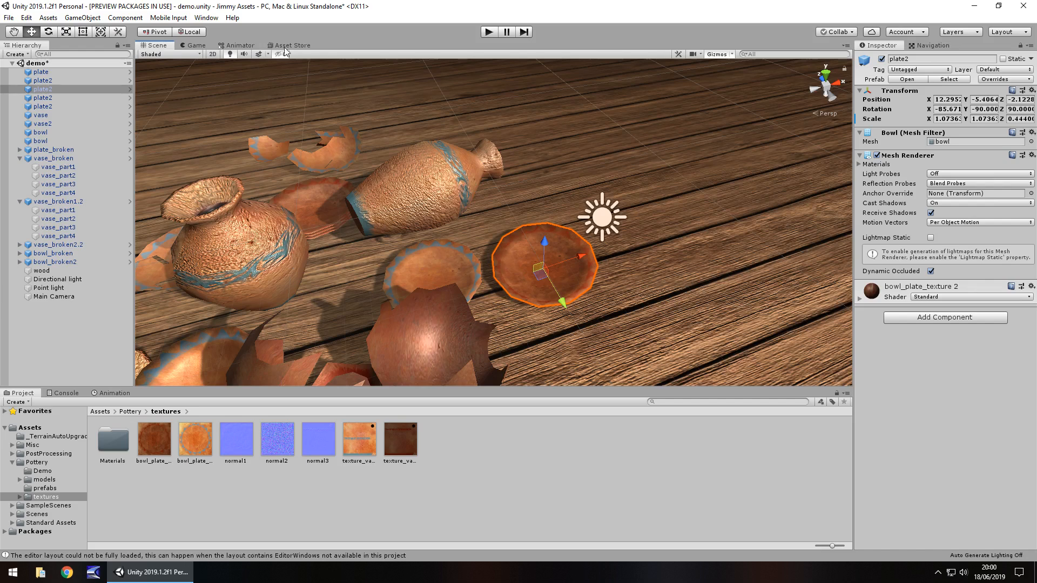
{"action": "left_click", "coordinate": [292, 46]}
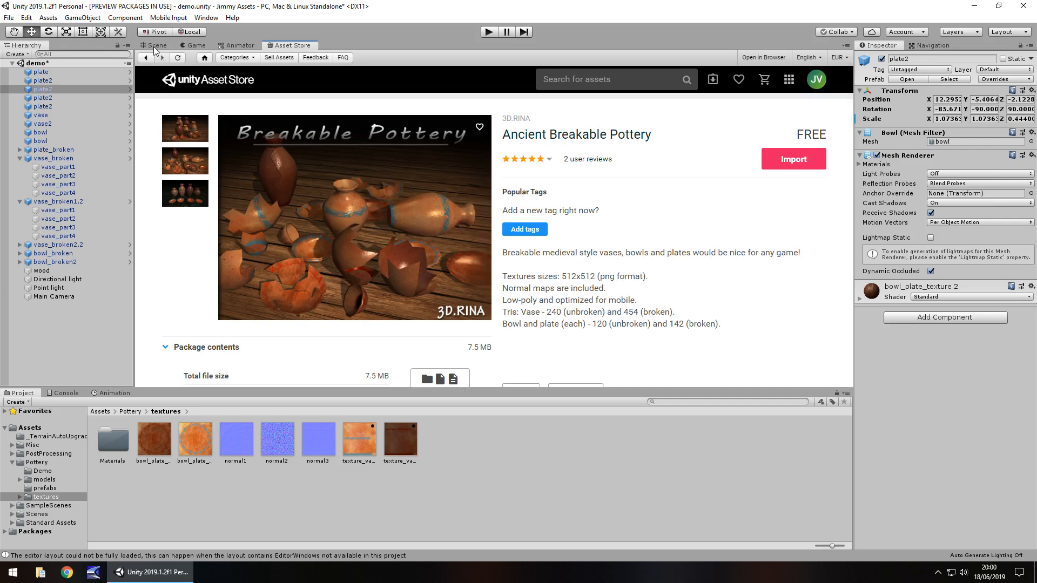
{"action": "left_click", "coordinate": [154, 45]}
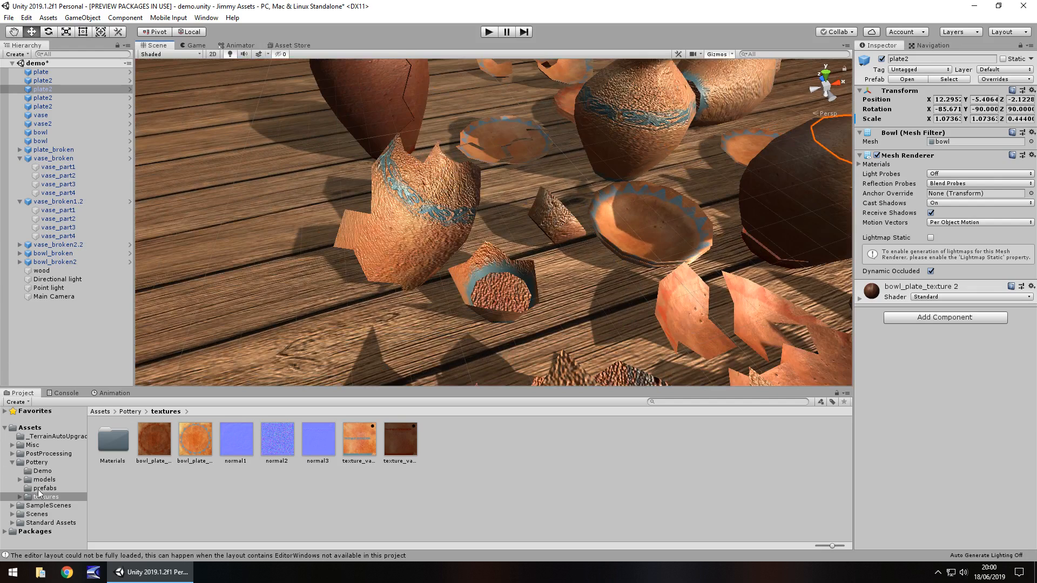
Step: Browse the Pottery package's Demo and models folders, ending on Demo
{"action": "left_click", "coordinate": [42, 469]}
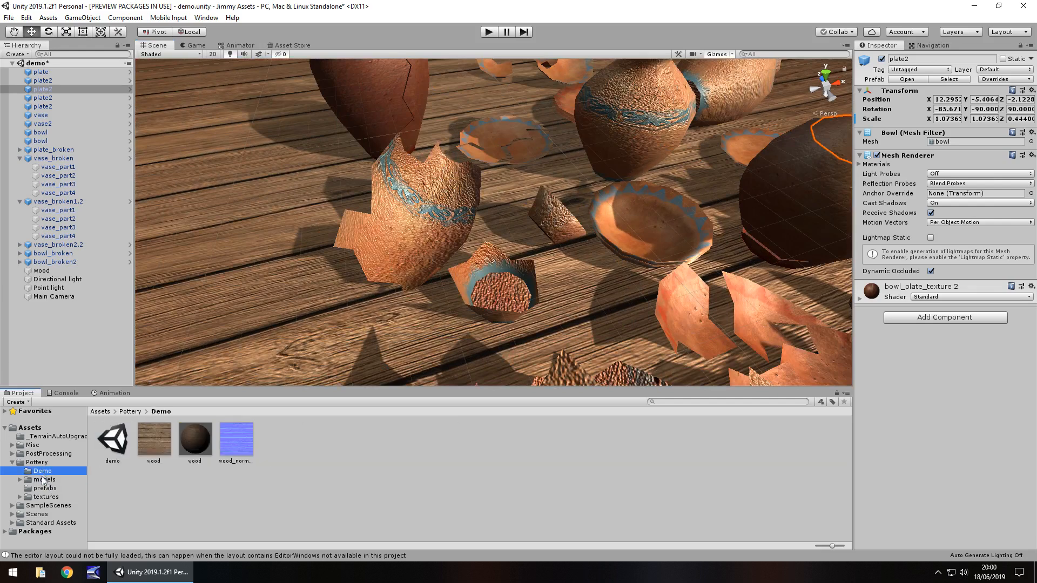
{"action": "left_click", "coordinate": [46, 480]}
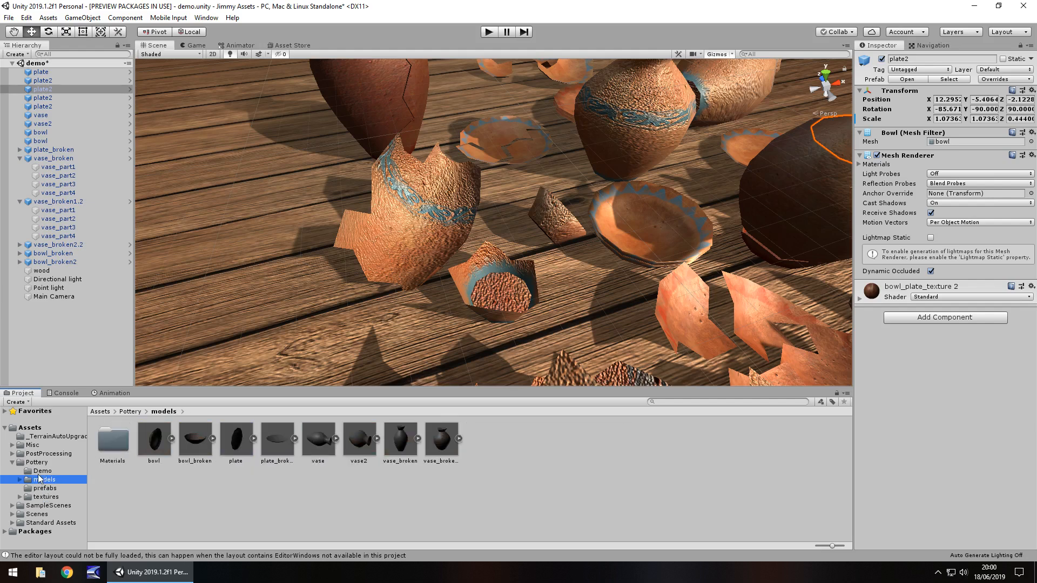
{"action": "left_click", "coordinate": [41, 471]}
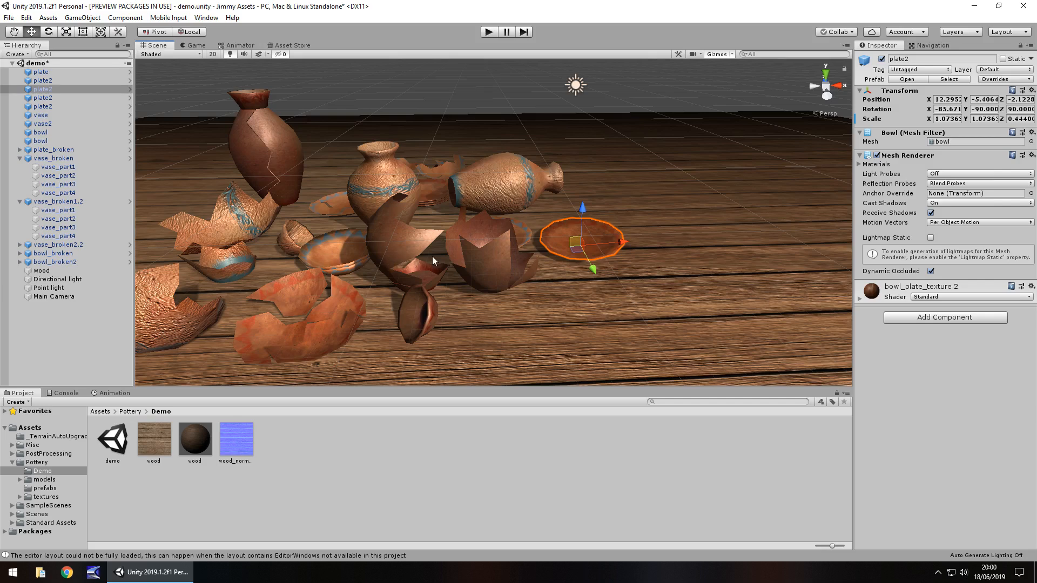
{"action": "mouse_move", "coordinate": [317, 296]}
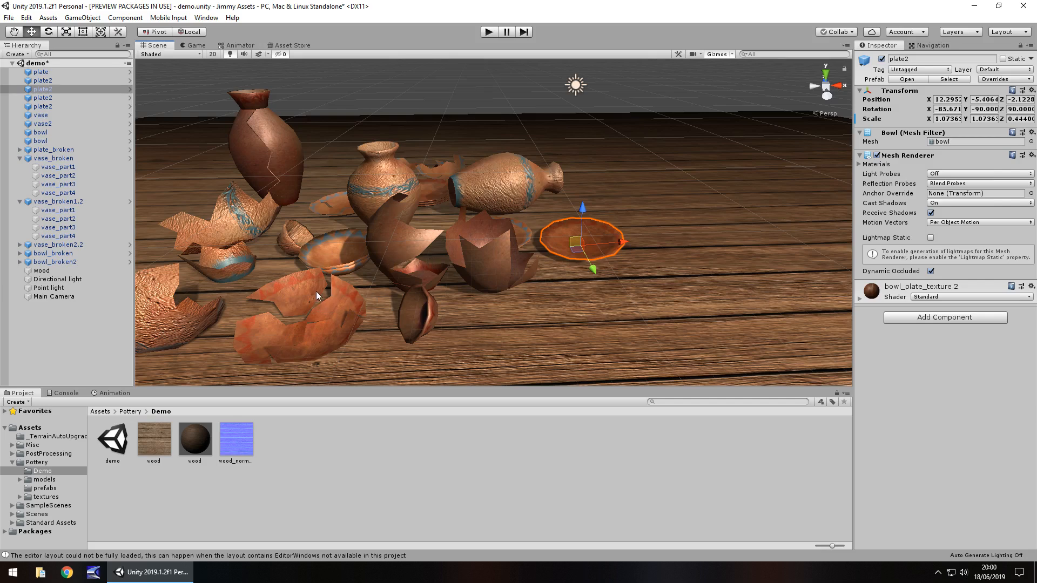